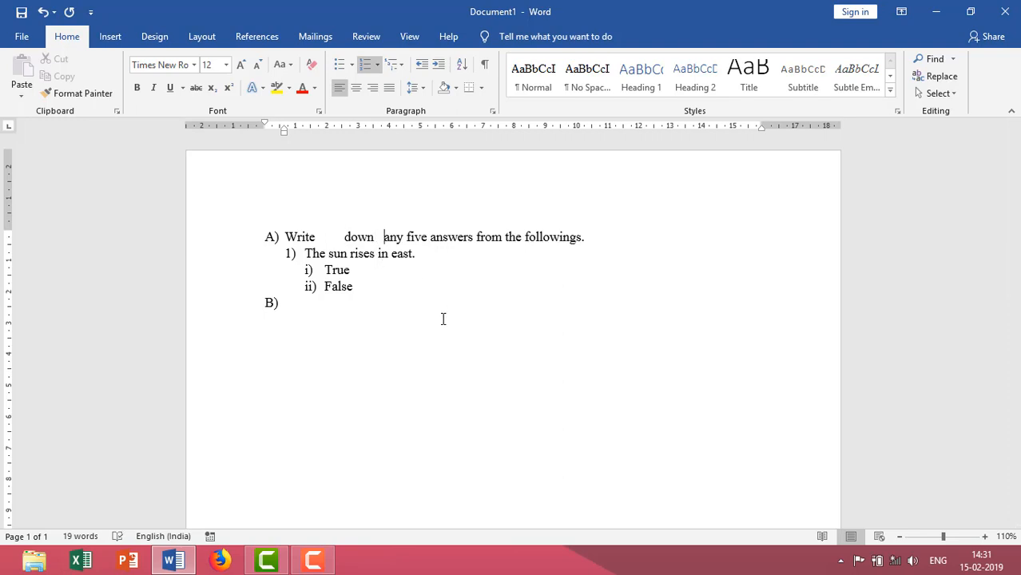
Step: Separate 'down' and 'any' with a tab, then return the cursor after 'Write'
{"action": "key", "text": "Tab"}
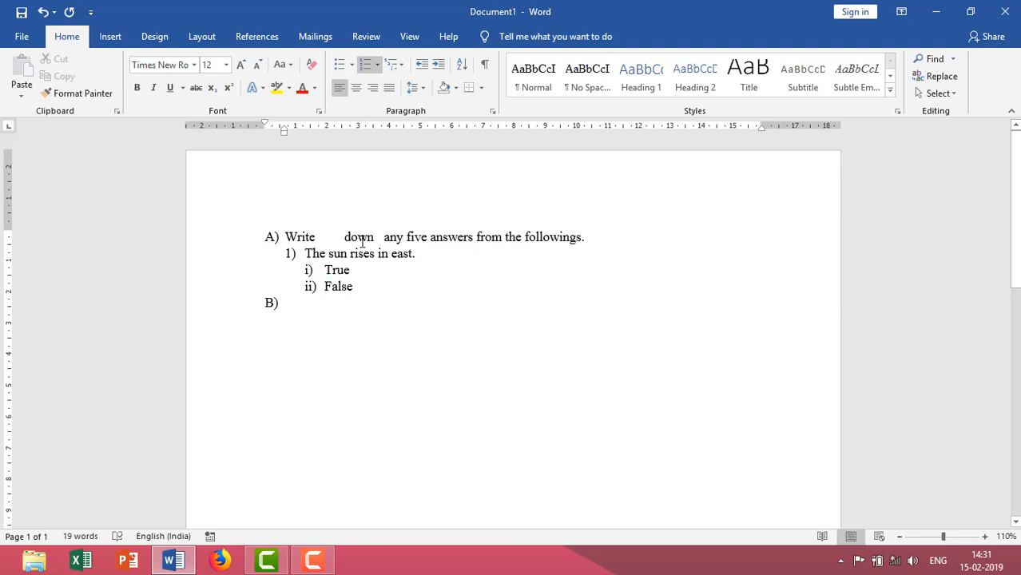
{"action": "mouse_move", "coordinate": [366, 253]}
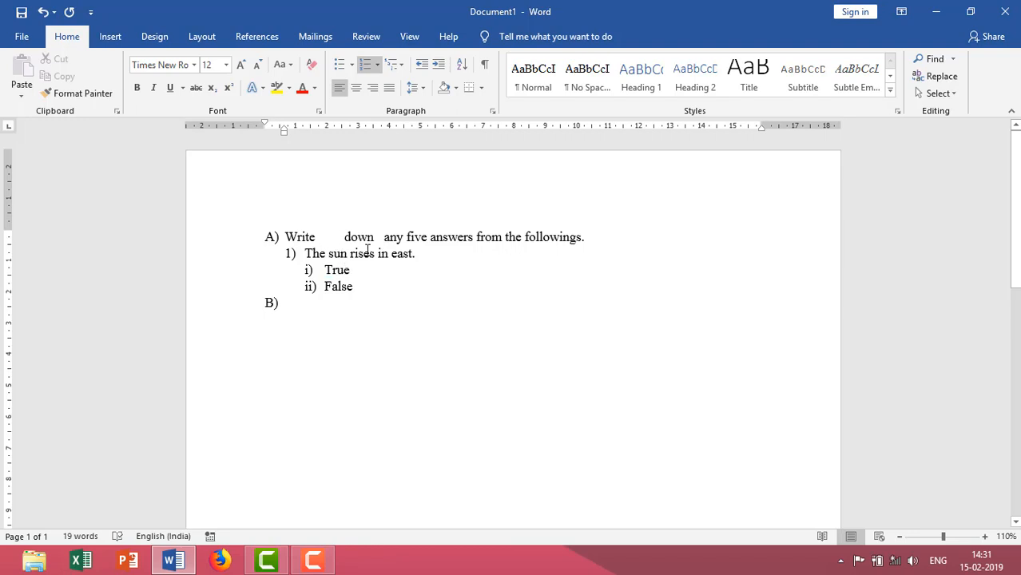
{"action": "left_click", "coordinate": [319, 236]}
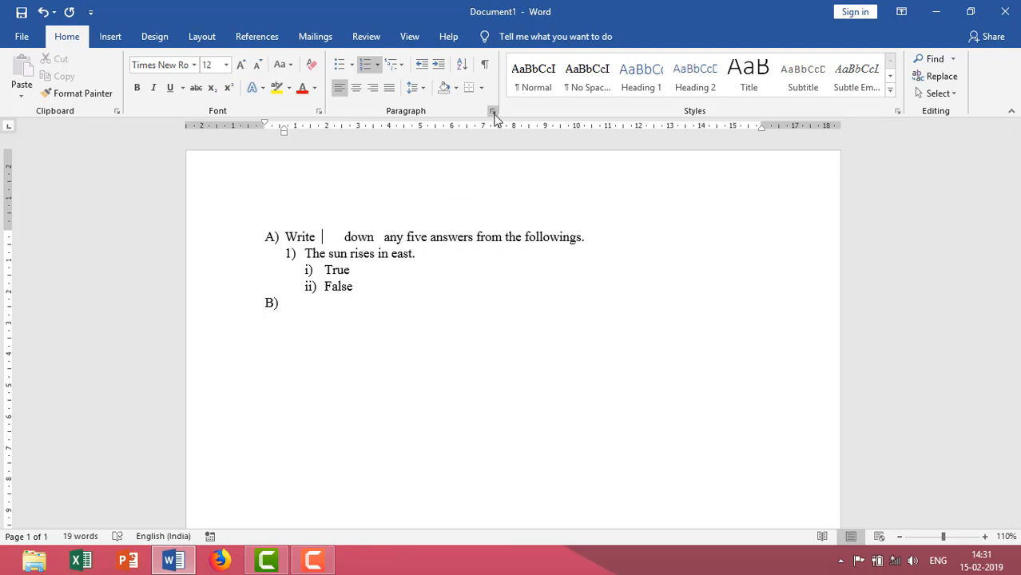
Step: Set the default tab stop to 1 cm in the Paragraph > Tabs settings
{"action": "left_click", "coordinate": [493, 112]}
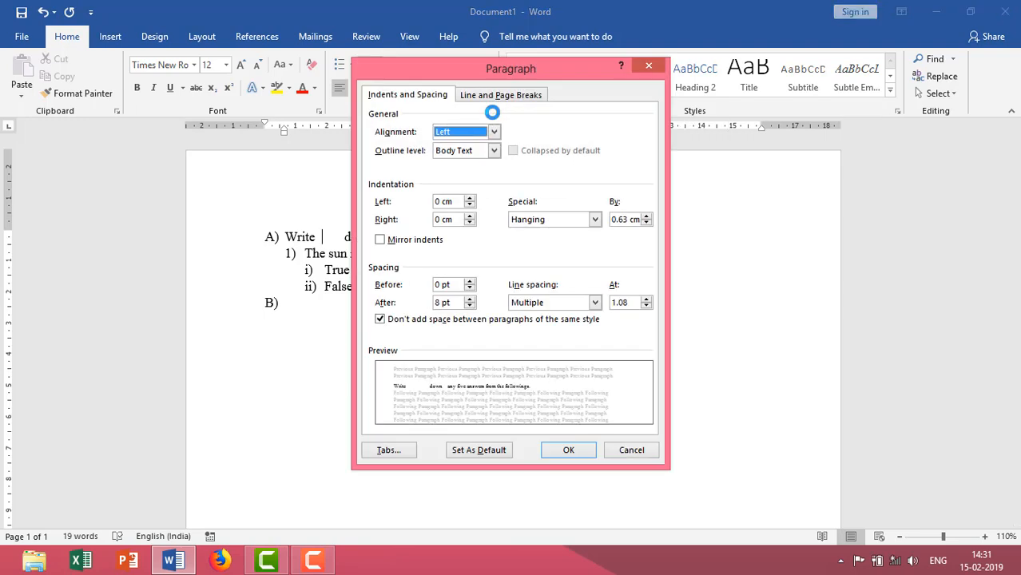
{"action": "left_click", "coordinate": [390, 449]}
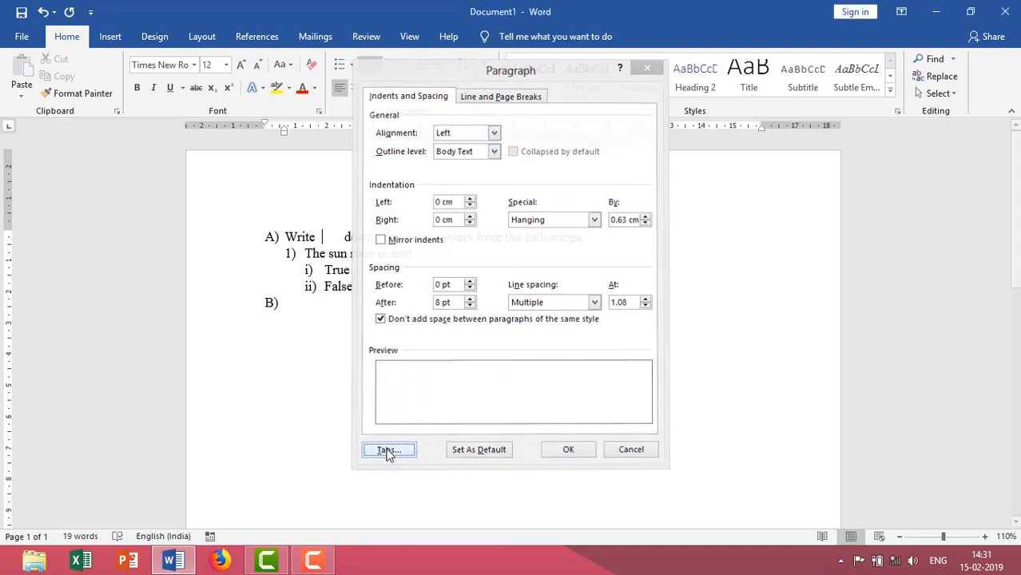
{"action": "left_click", "coordinate": [388, 450]}
{"action": "type", "text": "1"}
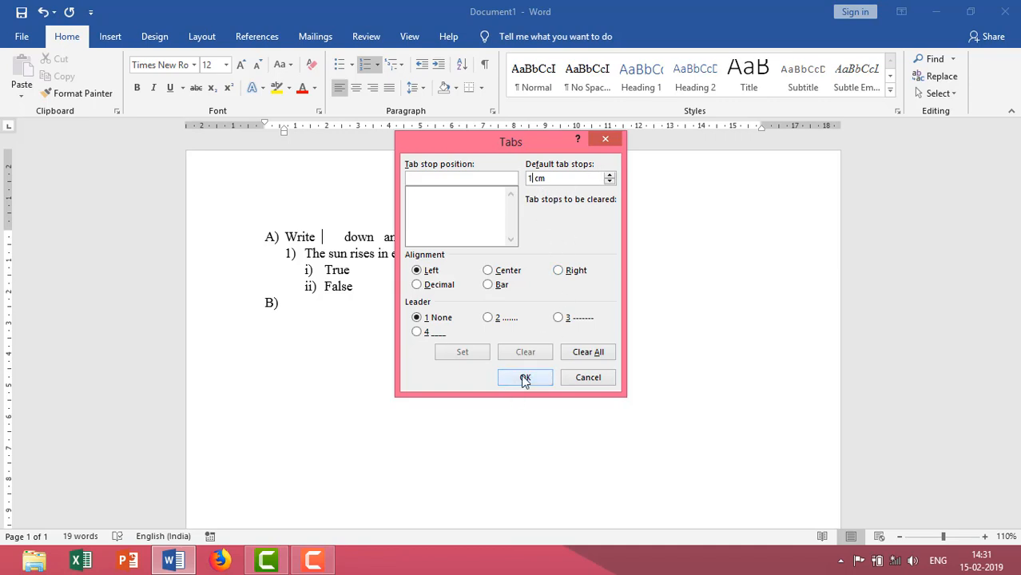
{"action": "left_click", "coordinate": [524, 378]}
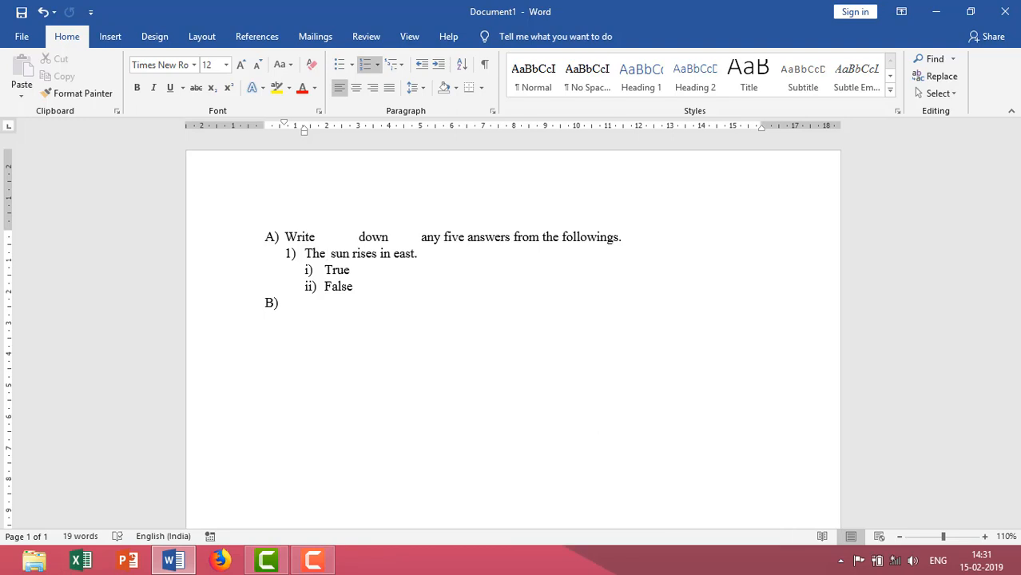
Step: Position the cursor between 'The' and 'sun' and reopen the paragraph settings
{"action": "left_click", "coordinate": [326, 253]}
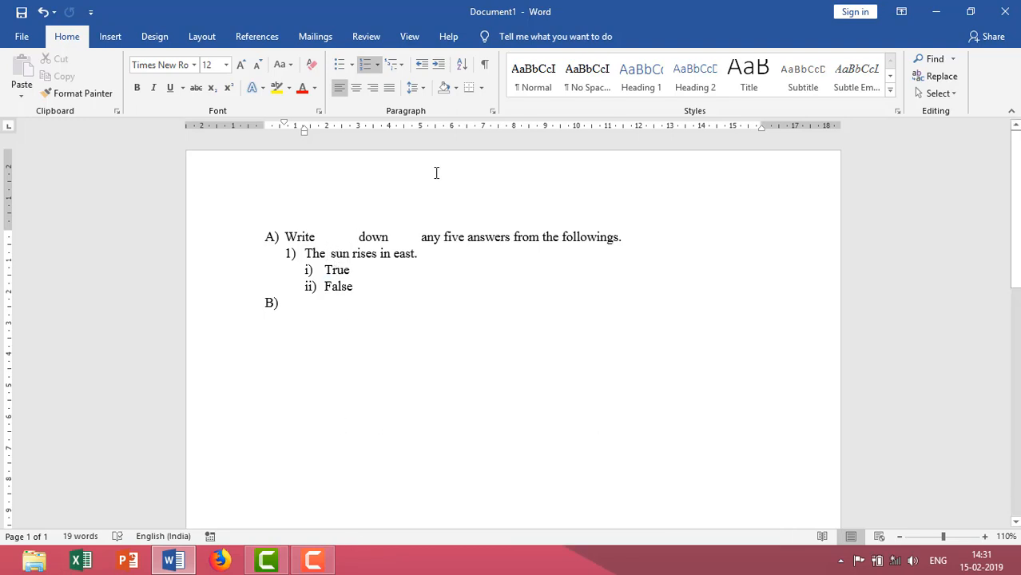
{"action": "left_click", "coordinate": [492, 110]}
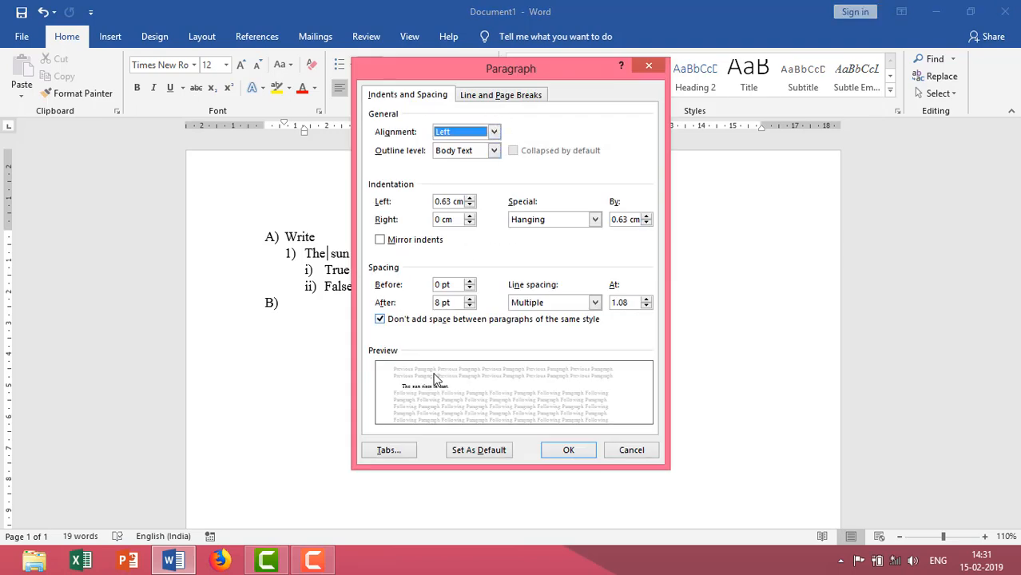
Step: Close the paragraph settings and leave the cursor after 'The' in the sun statement
{"action": "left_click", "coordinate": [389, 451]}
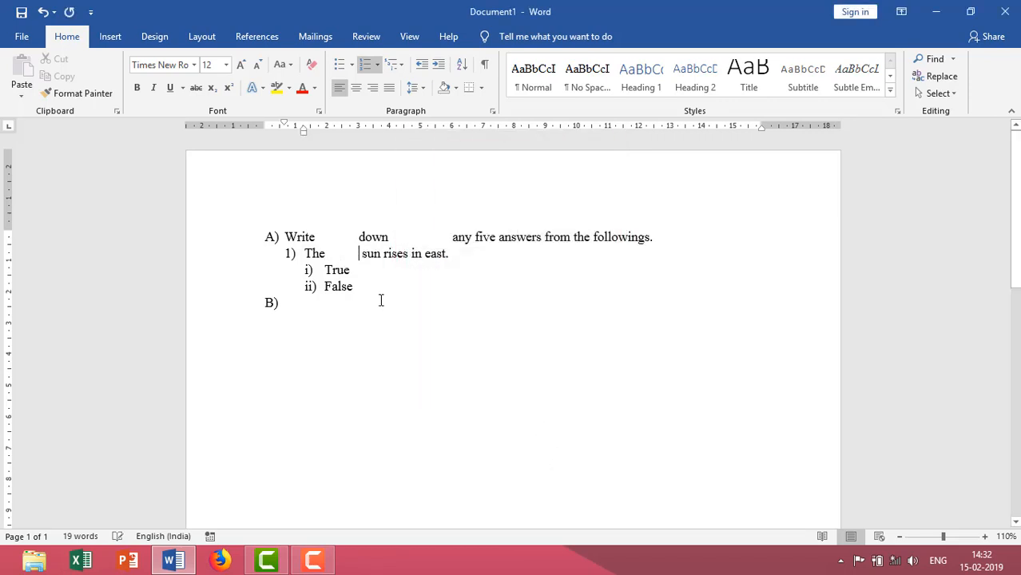
{"action": "mouse_move", "coordinate": [396, 246]}
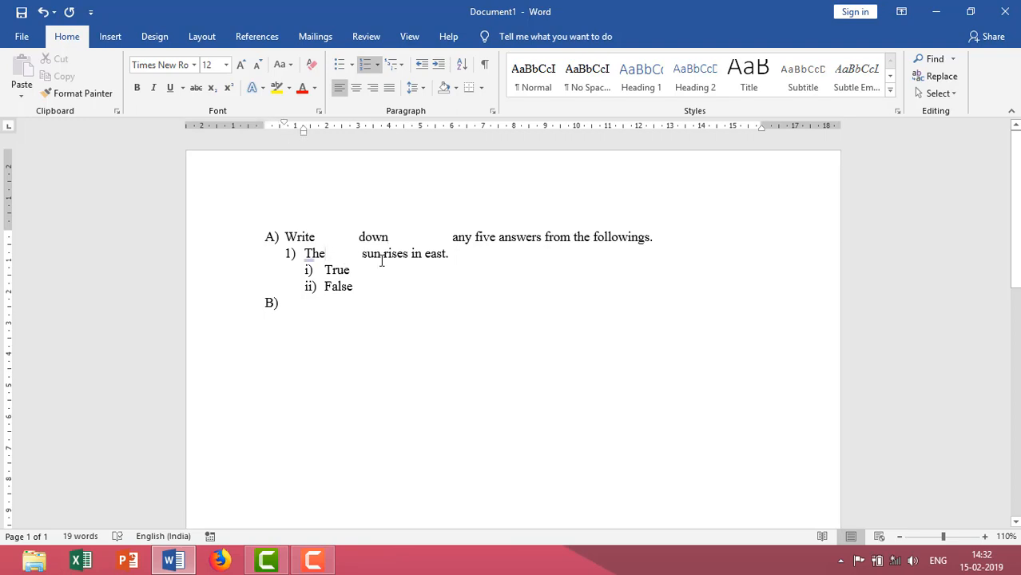
{"action": "left_click", "coordinate": [326, 252]}
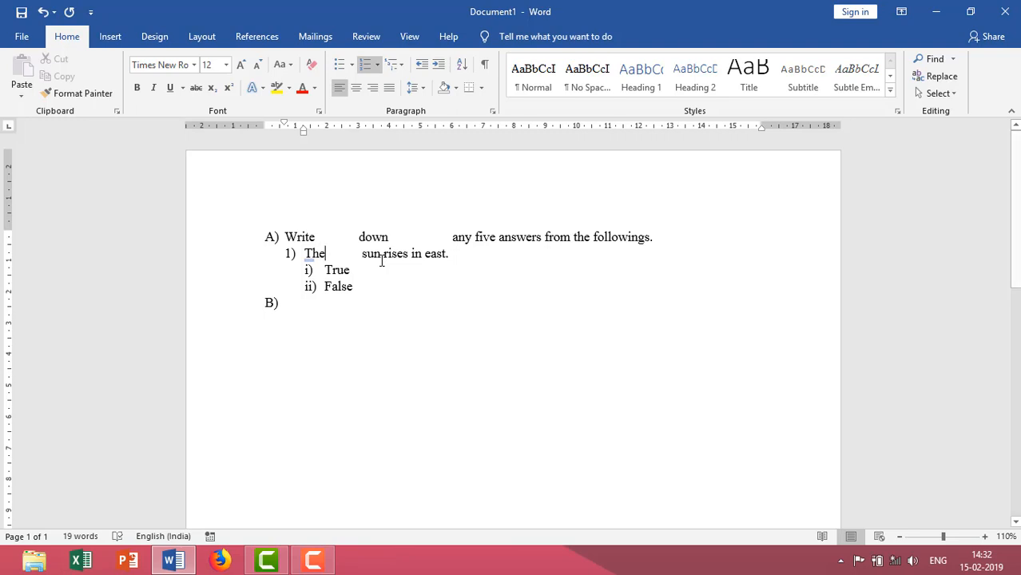